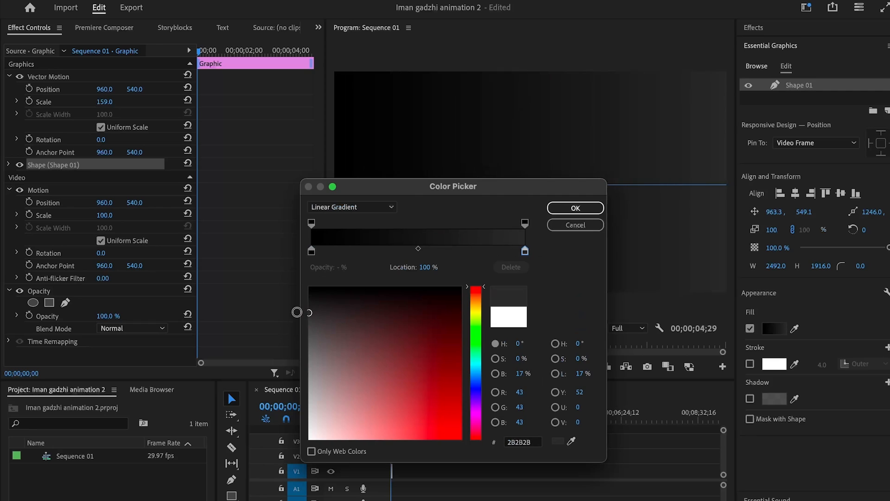
Step: Fill the background shape with a dark linear gradient and add a black colour matte
{"action": "left_click", "coordinate": [575, 208]}
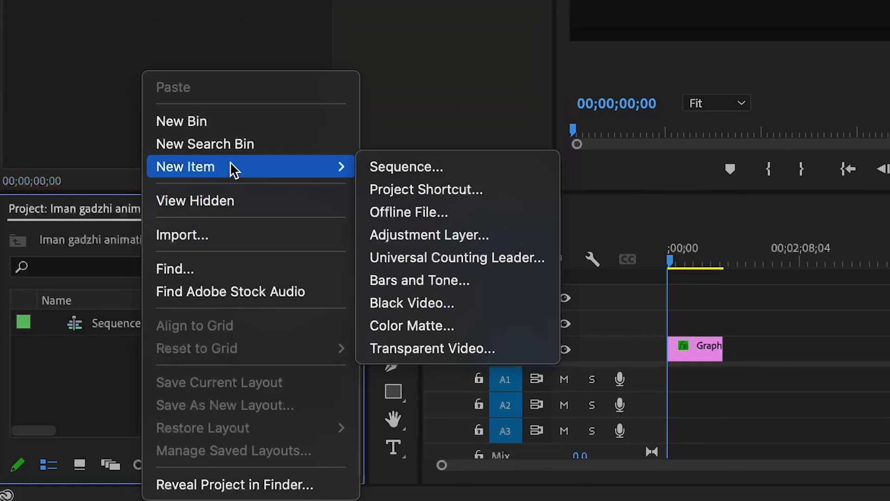
{"action": "left_click", "coordinate": [411, 325]}
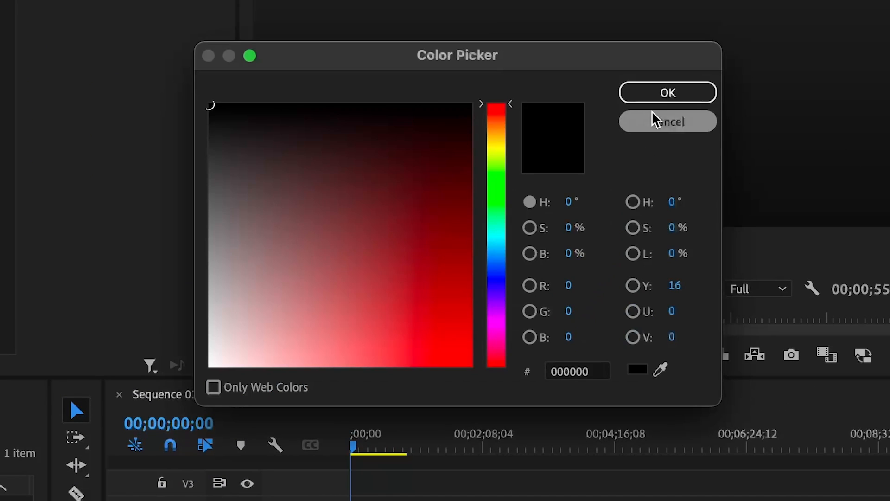
{"action": "left_click", "coordinate": [667, 121]}
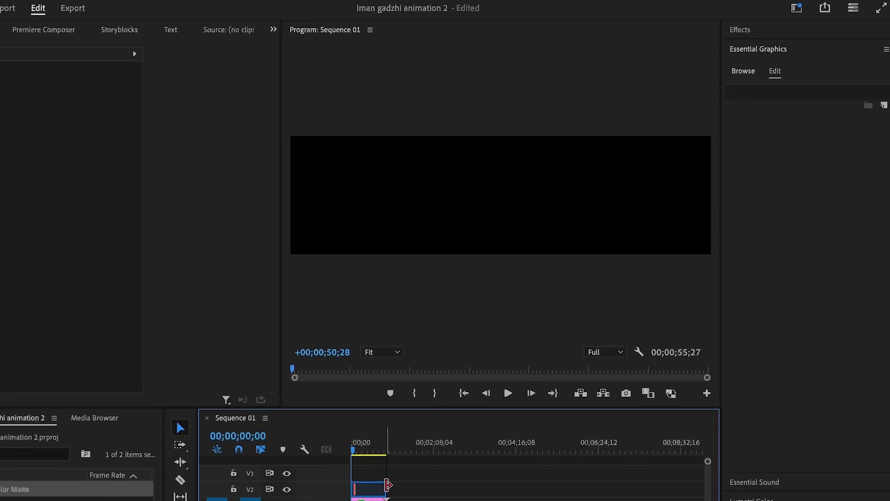
Step: Search the Effects panel for 'grid' and apply a white Grid over the dark matte
{"action": "type", "text": "gr"}
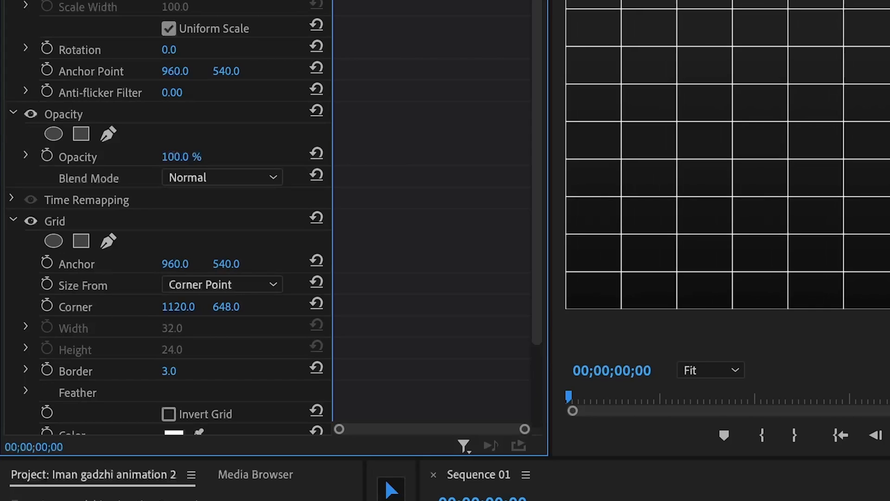
{"action": "scroll", "scroll_direction": "down", "scroll_amount": 3}
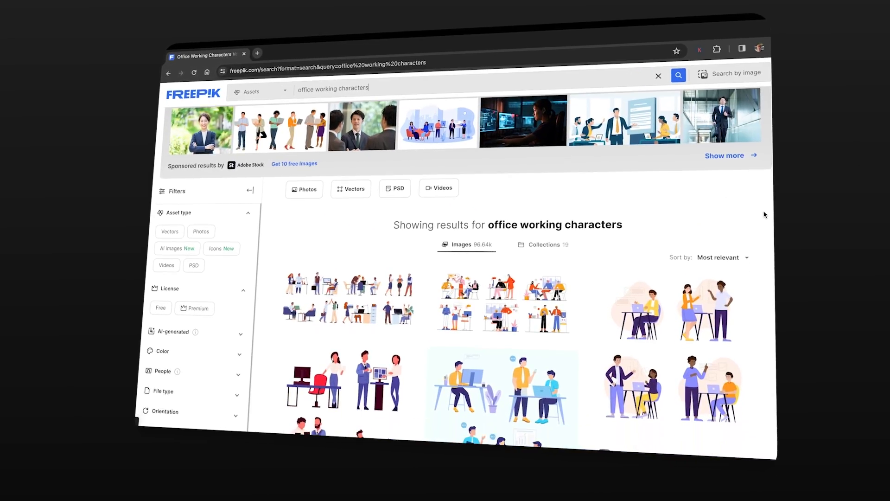
Step: Scroll Freepik's office character results and download the four seated office workers illustration
{"action": "scroll", "scroll_direction": "down", "scroll_amount": 3}
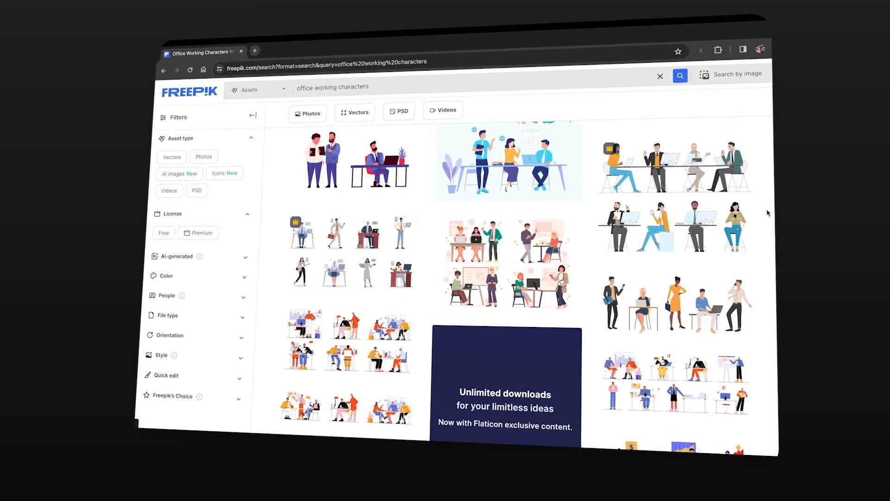
{"action": "scroll", "scroll_direction": "down", "scroll_amount": 3}
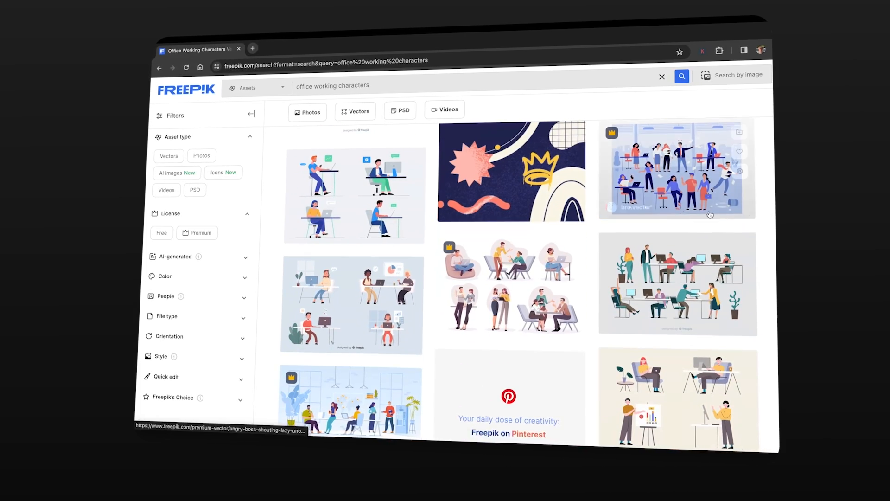
{"action": "left_click", "coordinate": [347, 206]}
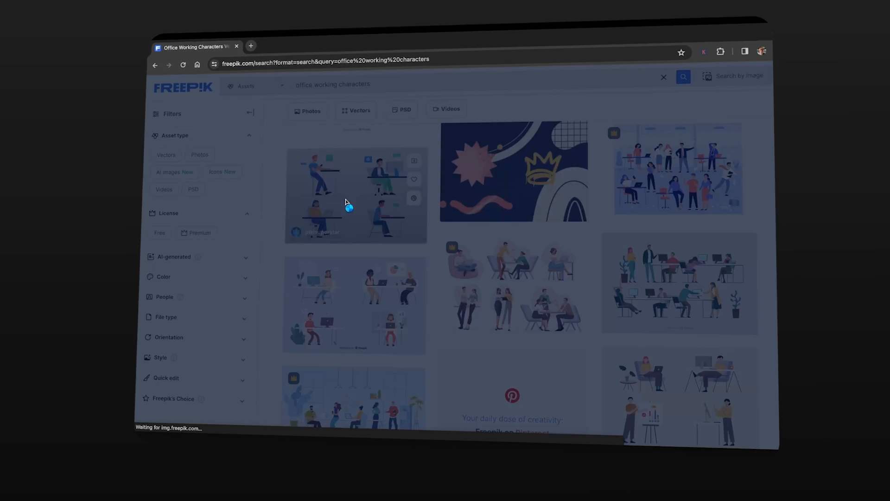
{"action": "left_click", "coordinate": [346, 200]}
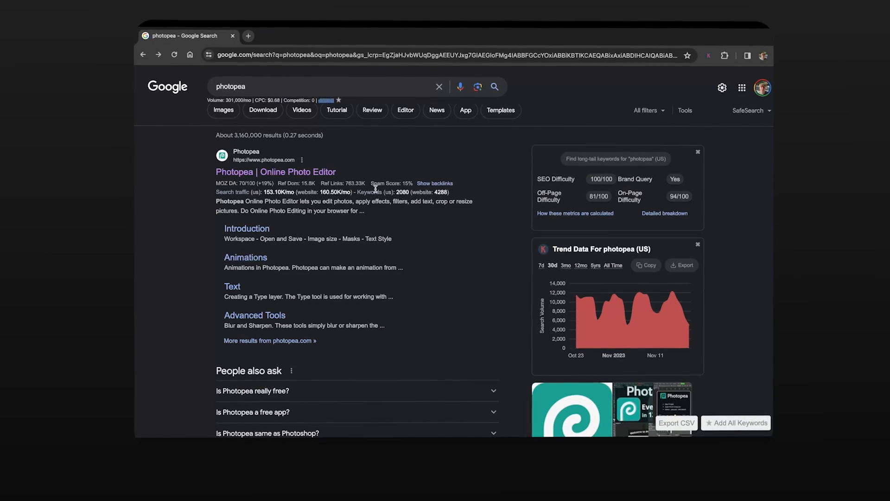
Step: Open the illustration in Photopea and save it as a layered PSD
{"action": "left_click", "coordinate": [275, 171]}
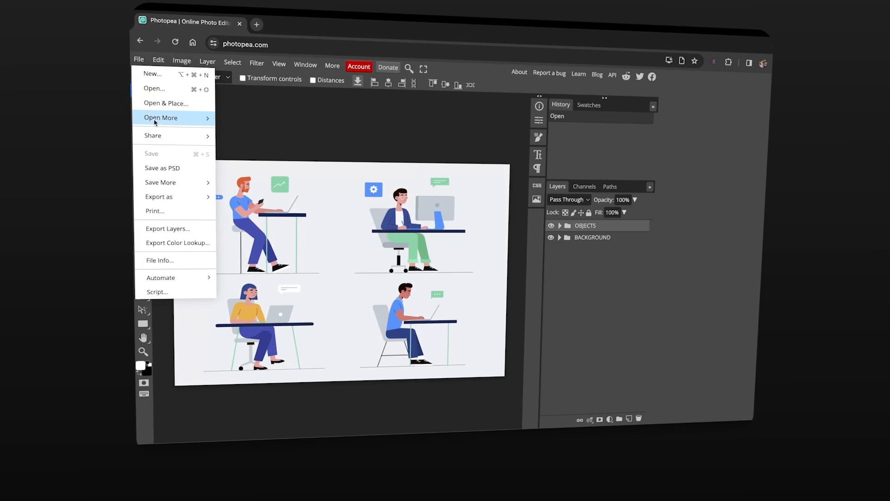
{"action": "left_click", "coordinate": [162, 168]}
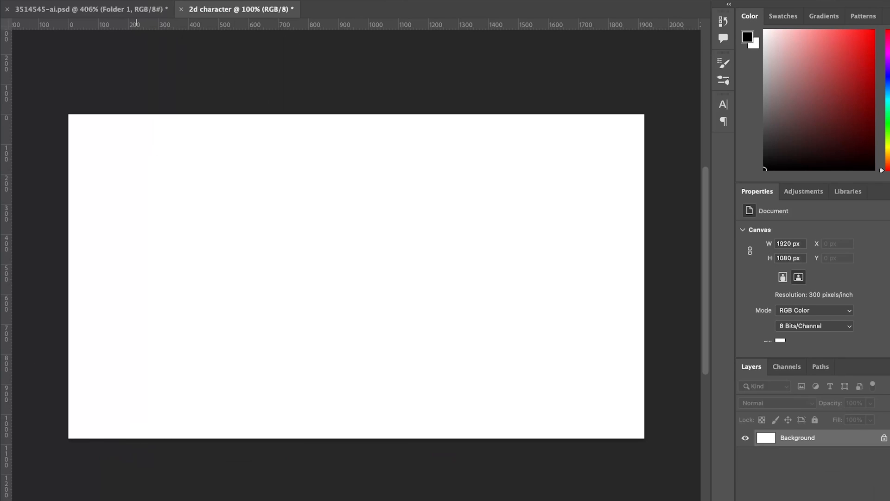
Step: Open character.psd, expand the OBJECTS group and focus on the red-haired man's layers
{"action": "left_click", "coordinate": [407, 9]}
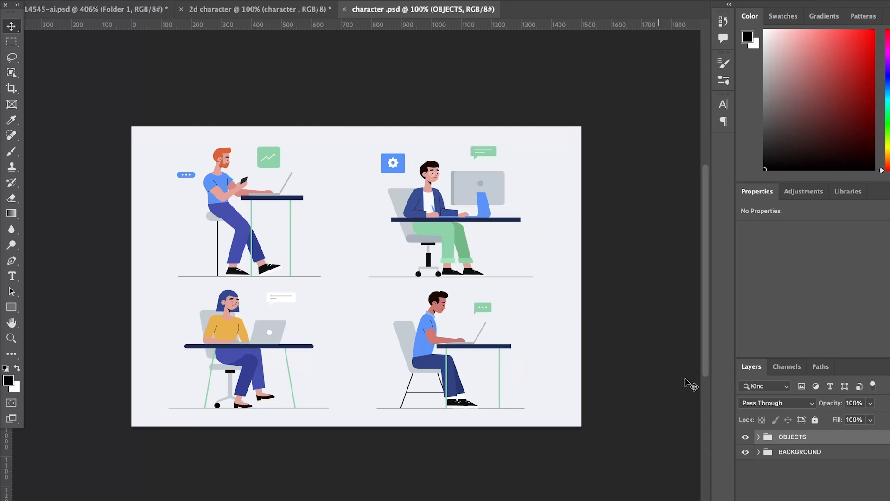
{"action": "mouse_move", "coordinate": [672, 431]}
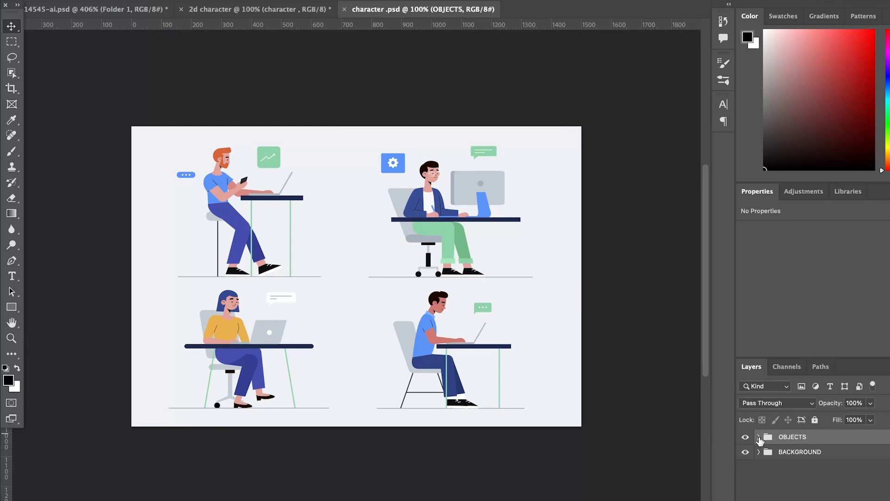
{"action": "left_click", "coordinate": [759, 437]}
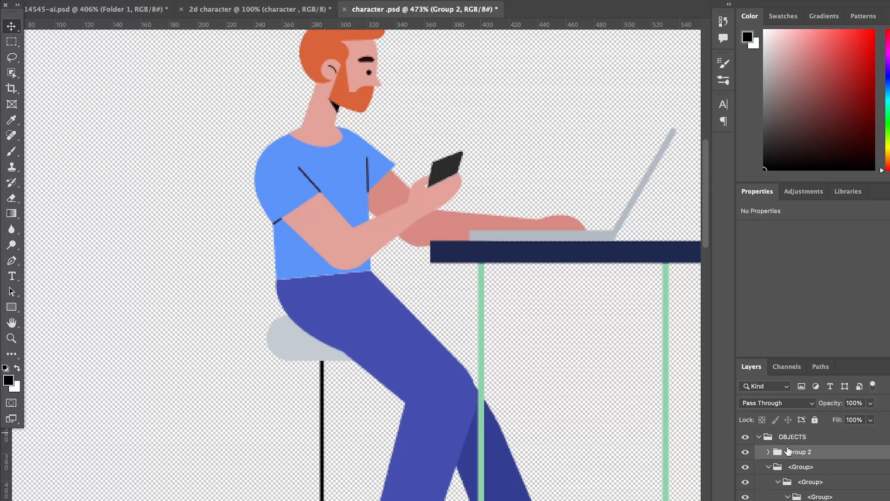
{"action": "left_click_drag", "start_coordinate": [801, 452], "coordinate": [801, 436]}
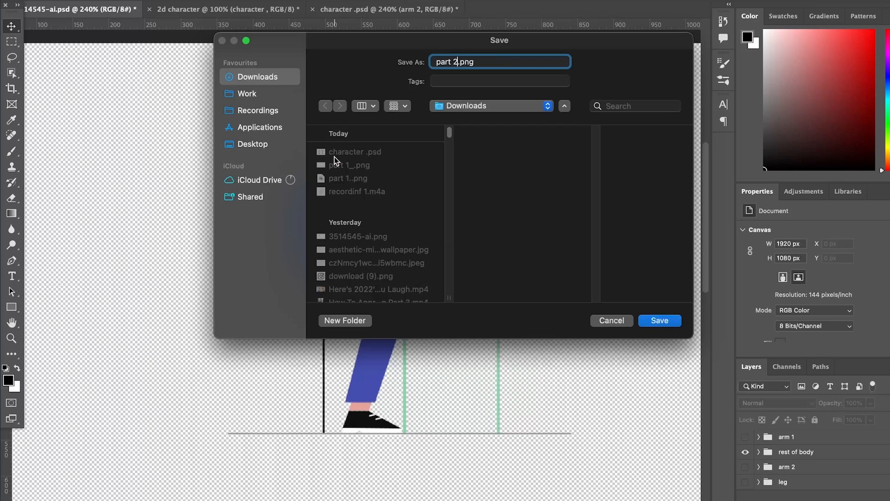
Step: Export the body part group as part 2.png
{"action": "left_click", "coordinate": [659, 321]}
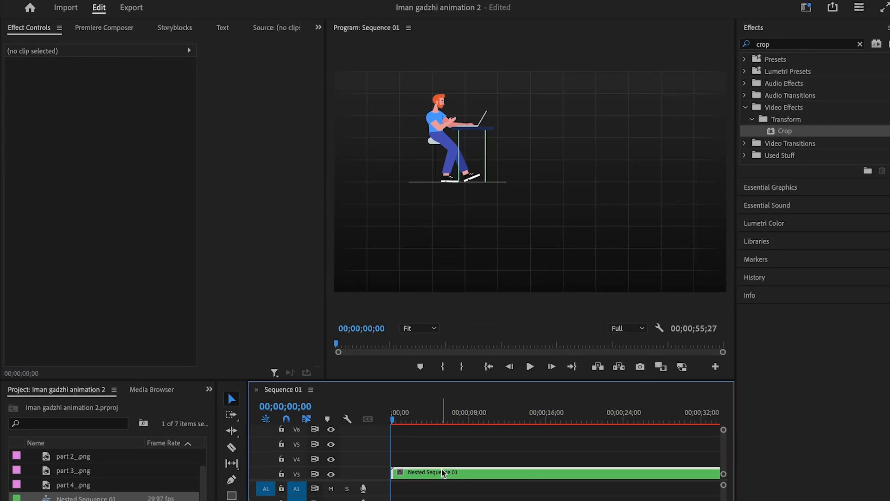
Step: Select Nested Sequence 01 and scale it to 270 with a new position
{"action": "left_click", "coordinate": [443, 473]}
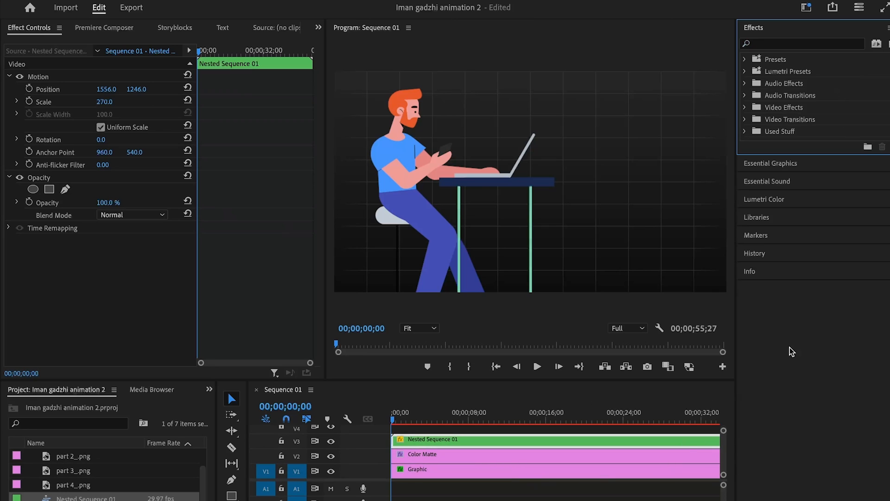
{"action": "type", "text": "tint"}
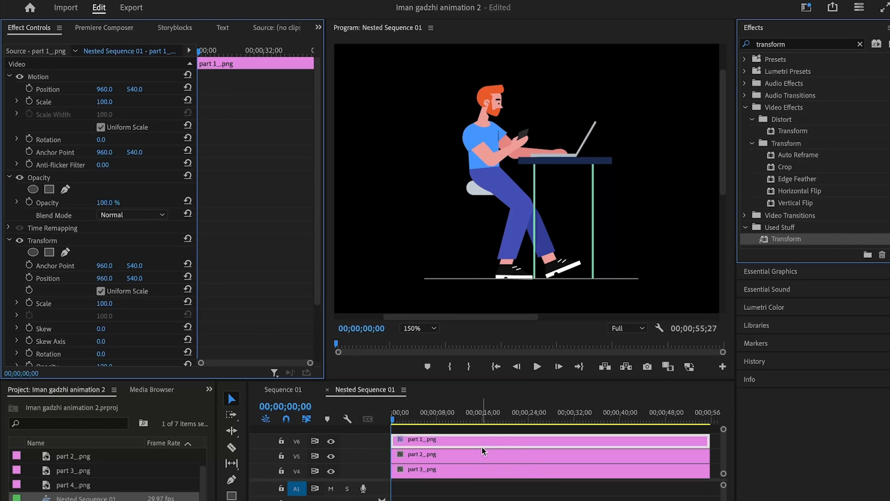
Step: Keyframe part 1's Transform position and rotation (-21°) with eased keyframes
{"action": "scroll", "scroll_direction": "down", "scroll_amount": 3}
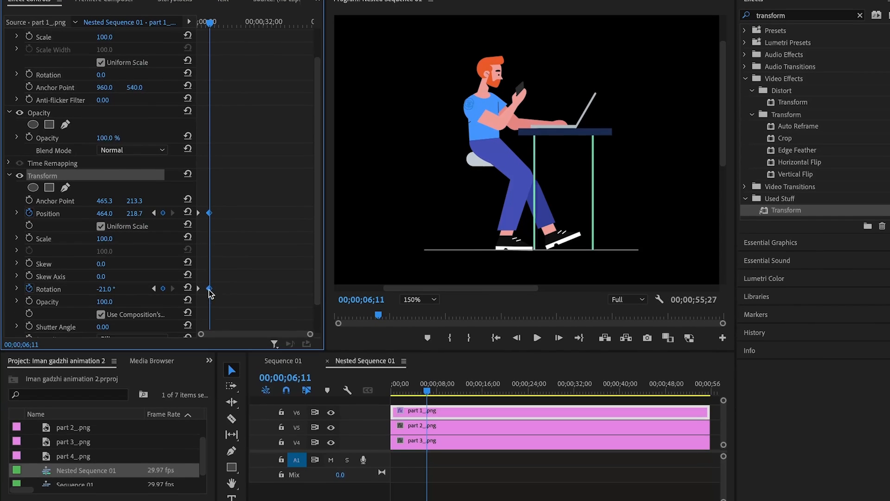
{"action": "right_click", "coordinate": [208, 289]}
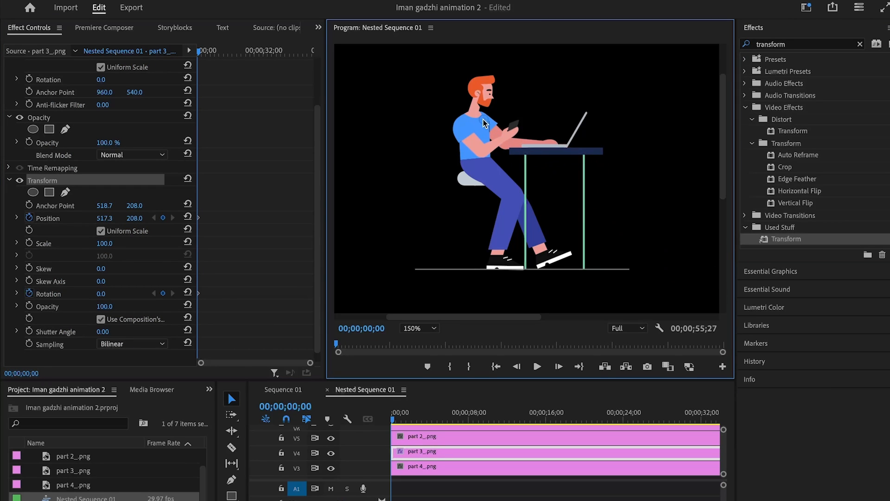
Step: Keyframe part 3's rotation from 6° to -13°, ease it, and set 360° motion blur
{"action": "left_click", "coordinate": [444, 419]}
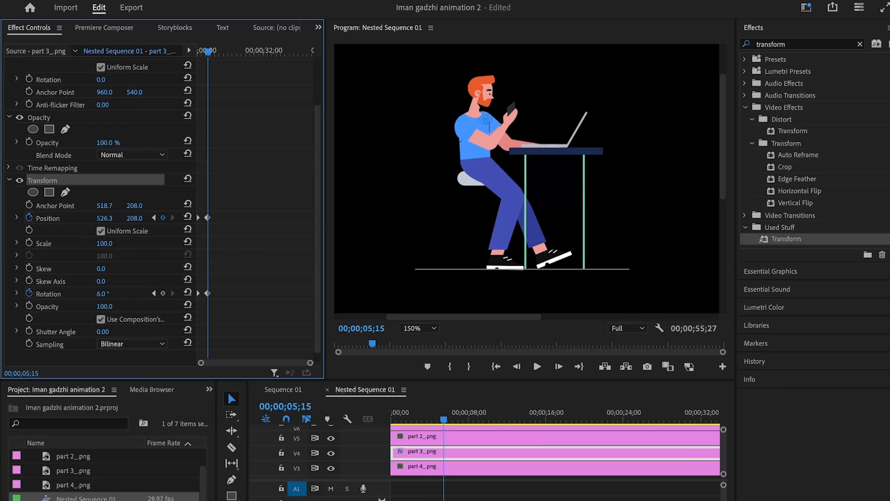
{"action": "right_click", "coordinate": [207, 293]}
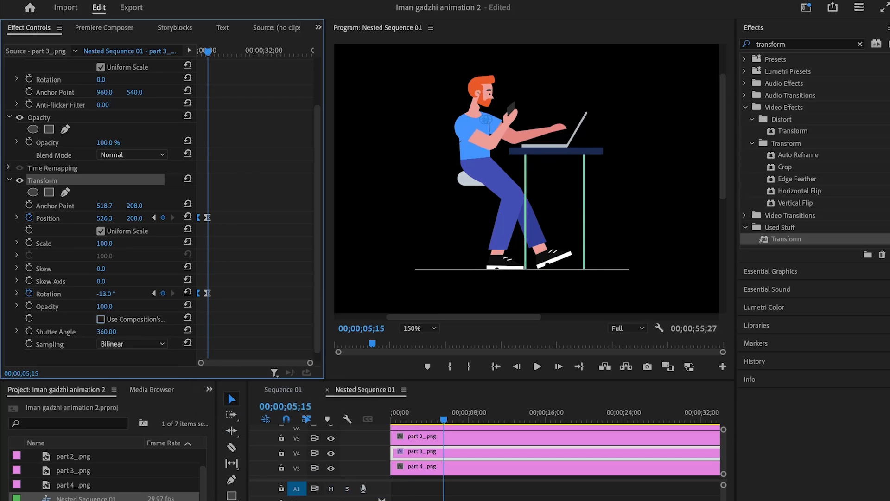
{"action": "left_click", "coordinate": [537, 366]}
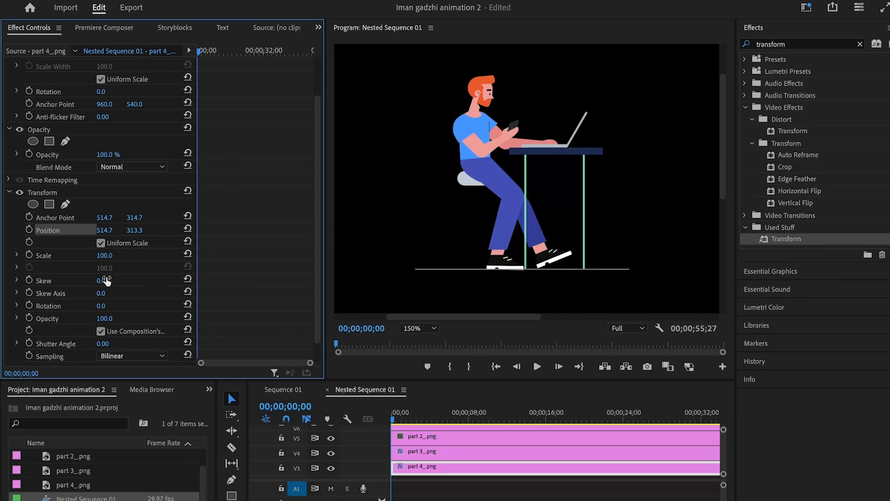
Step: Keyframe part 4's position and rotation to 10.5° and ease the keyframes
{"action": "left_click", "coordinate": [452, 417]}
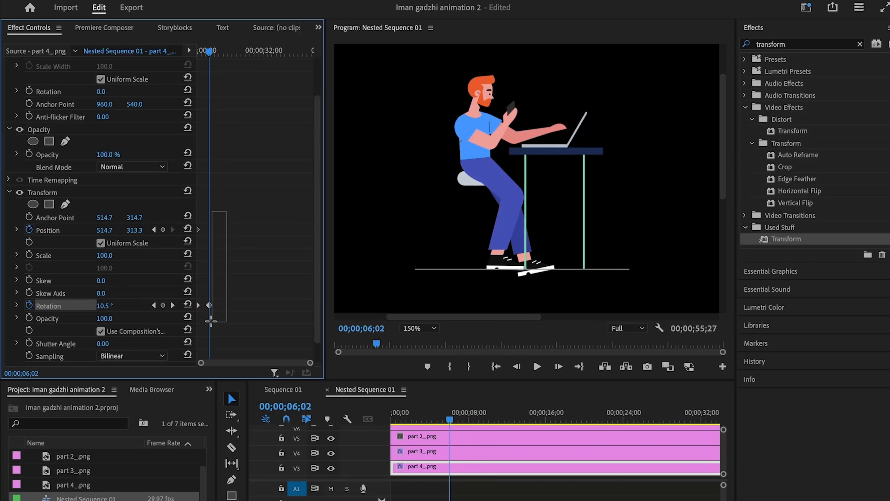
{"action": "right_click", "coordinate": [210, 304]}
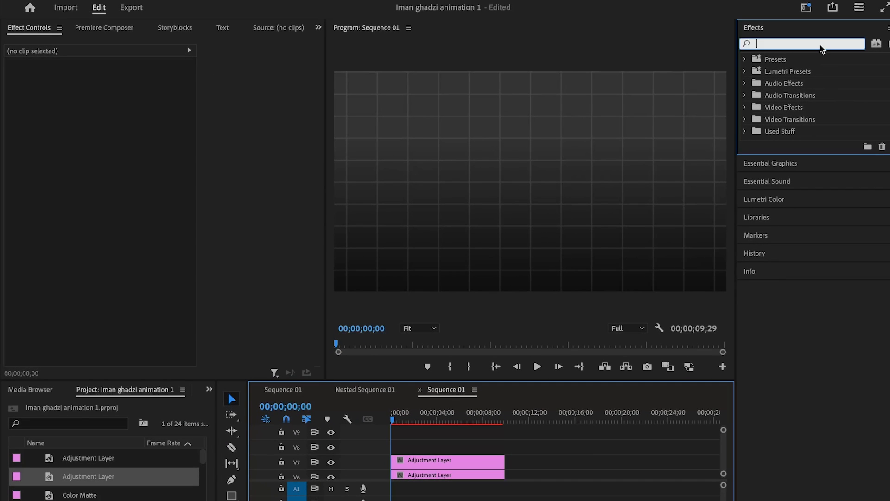
Step: Apply the Noise effect to the adjustment layer at 20% amount with colour noise off
{"action": "type", "text": "noise"}
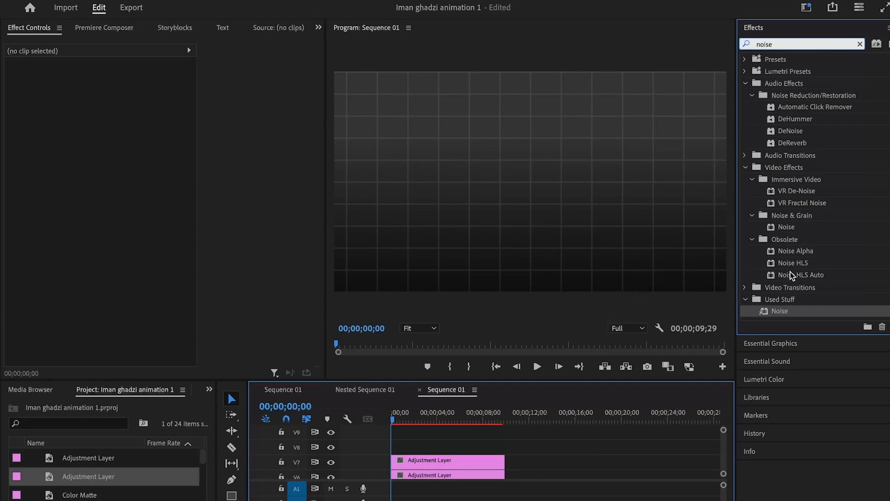
{"action": "left_click", "coordinate": [439, 475]}
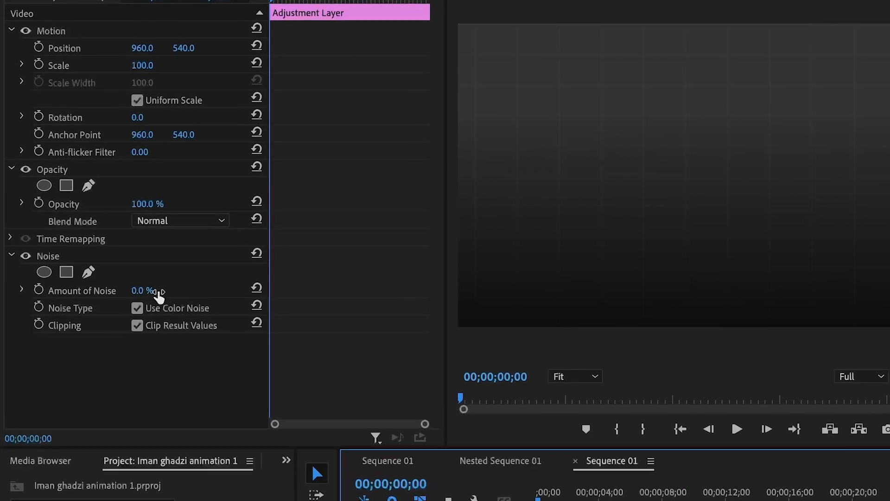
{"action": "left_click_drag", "start_coordinate": [142, 290], "coordinate": [182, 291]}
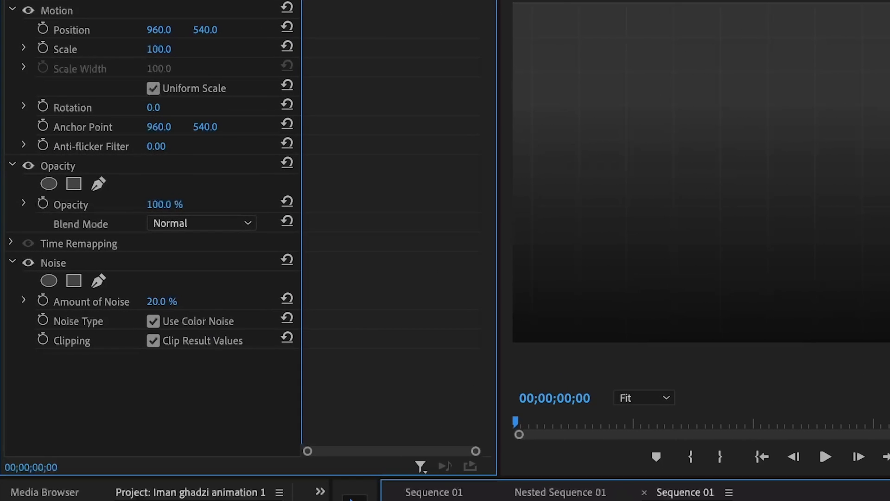
{"action": "left_click", "coordinate": [148, 320]}
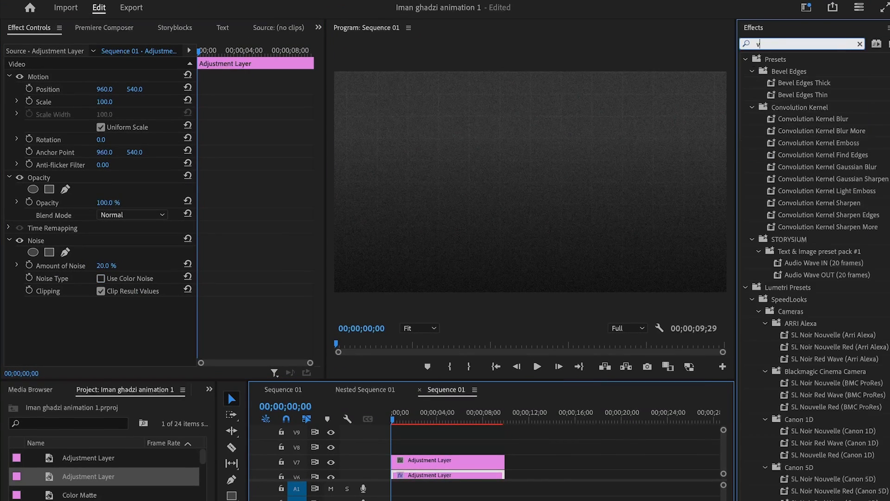
Step: Search the Effects panel for 'vr glow' to find Immersive Video > VR Glow
{"action": "type", "text": "vr glow"}
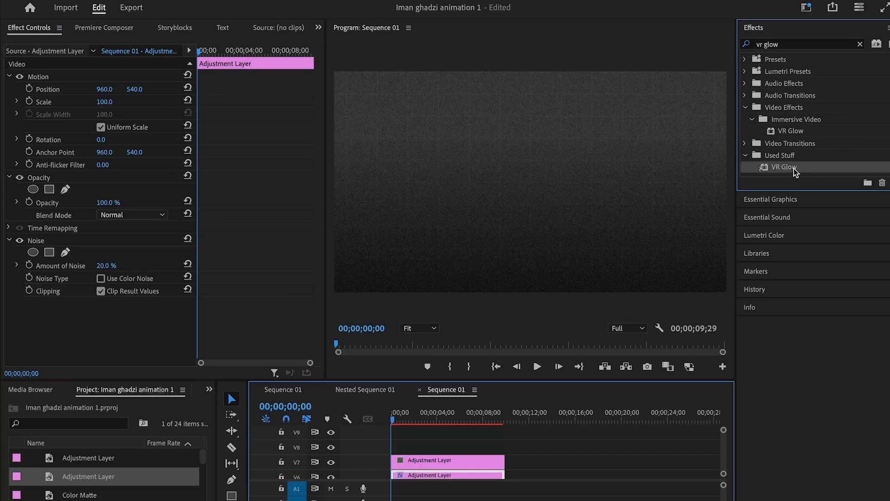